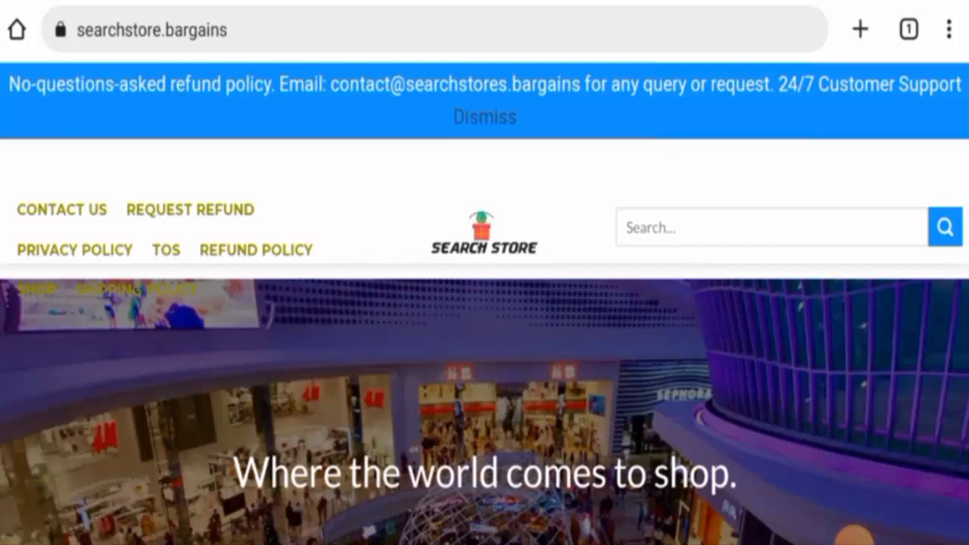
# Browse the searchstore.bargains homepage from the hero banner through the product grid down to the footer policy links.
pyautogui.click(485, 116)
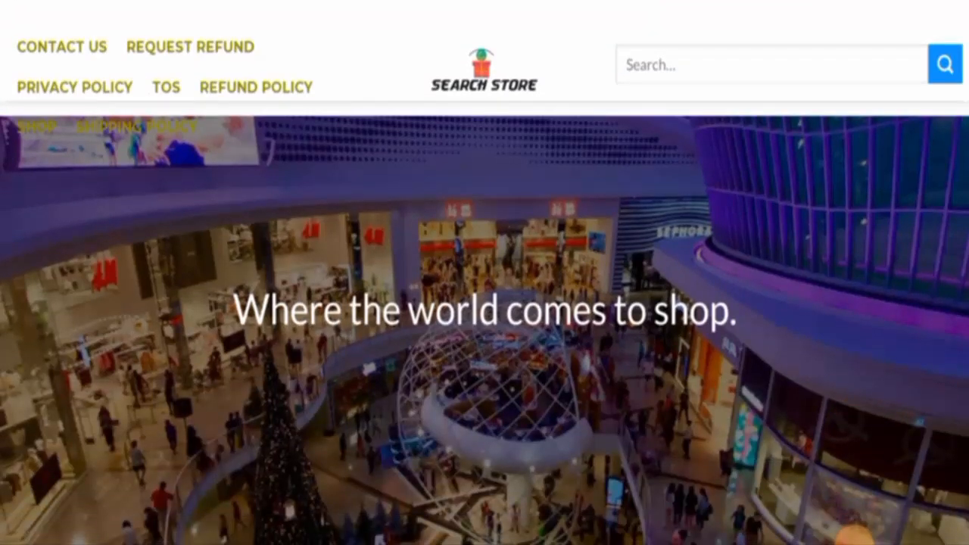
pyautogui.scroll(-3)
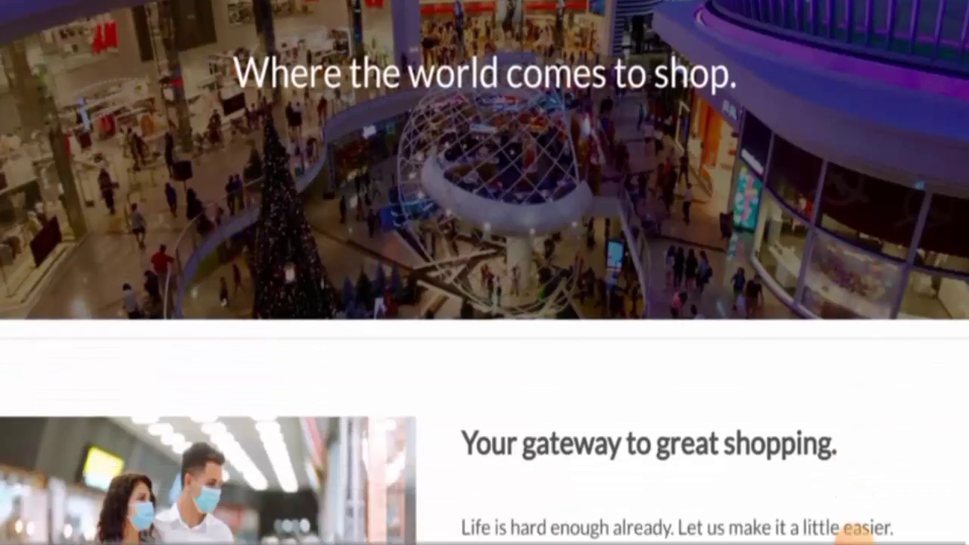
pyautogui.scroll(-3)
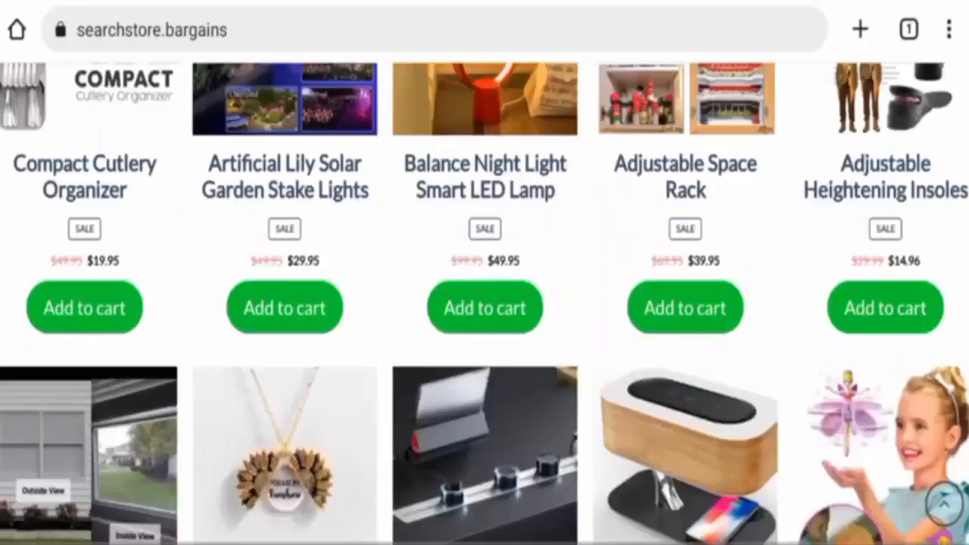
pyautogui.scroll(-3)
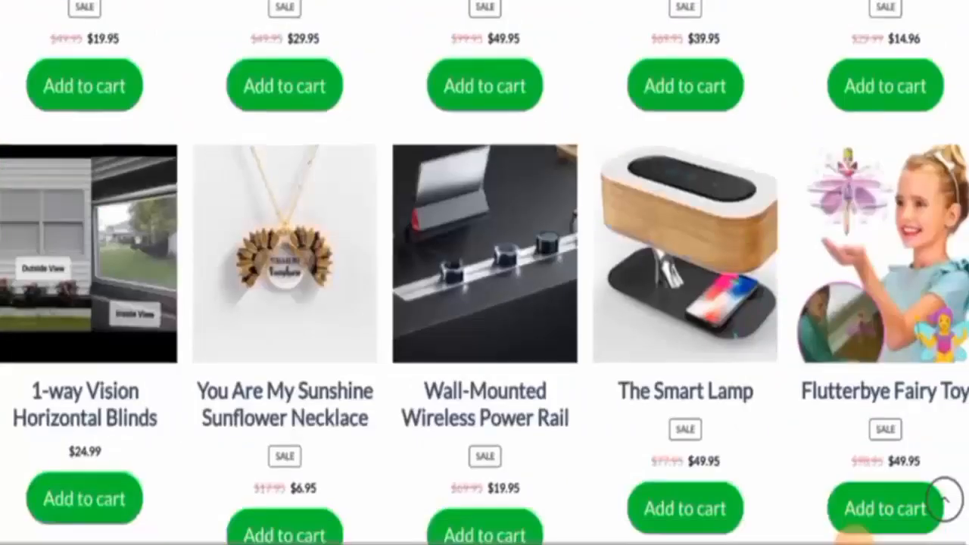
pyautogui.scroll(-3)
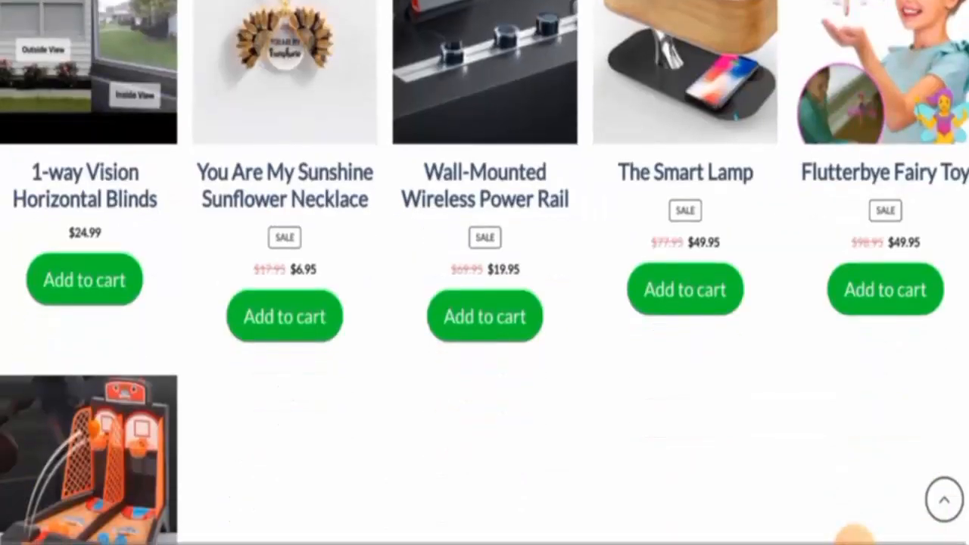
pyautogui.scroll(-3)
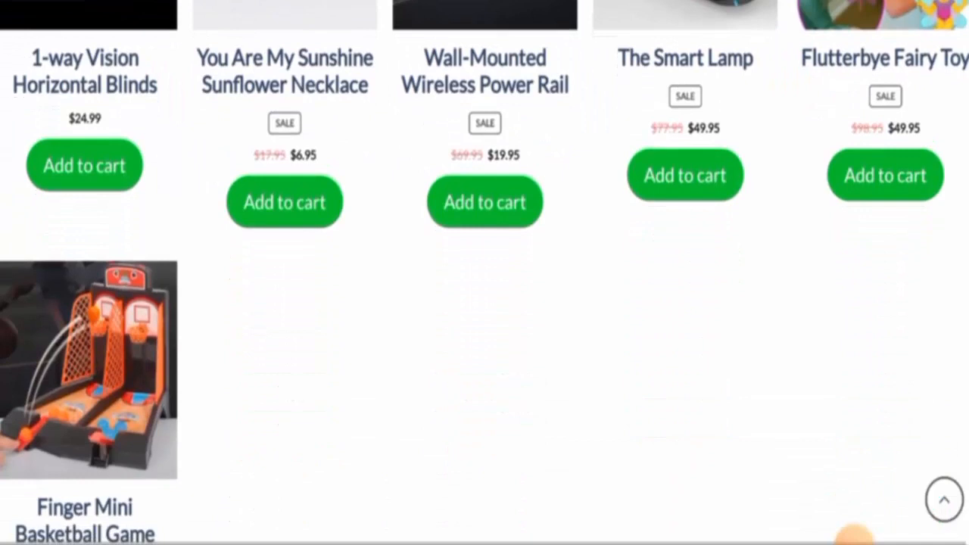
pyautogui.scroll(-3)
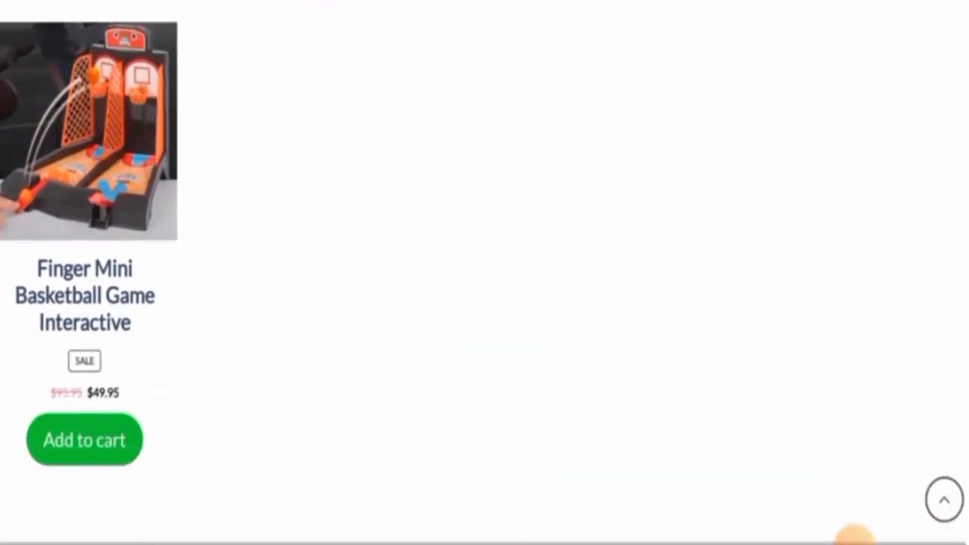
pyautogui.scroll(-3)
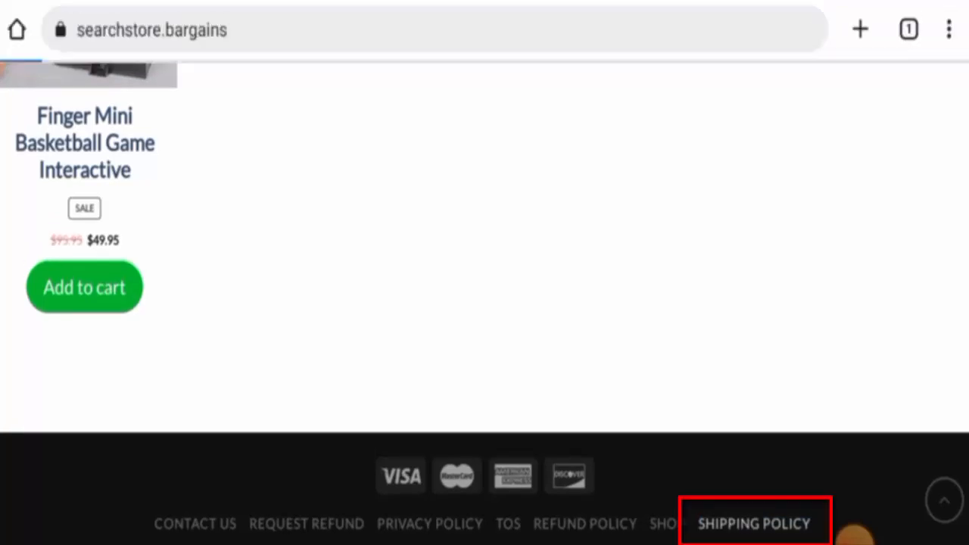
pyautogui.click(755, 524)
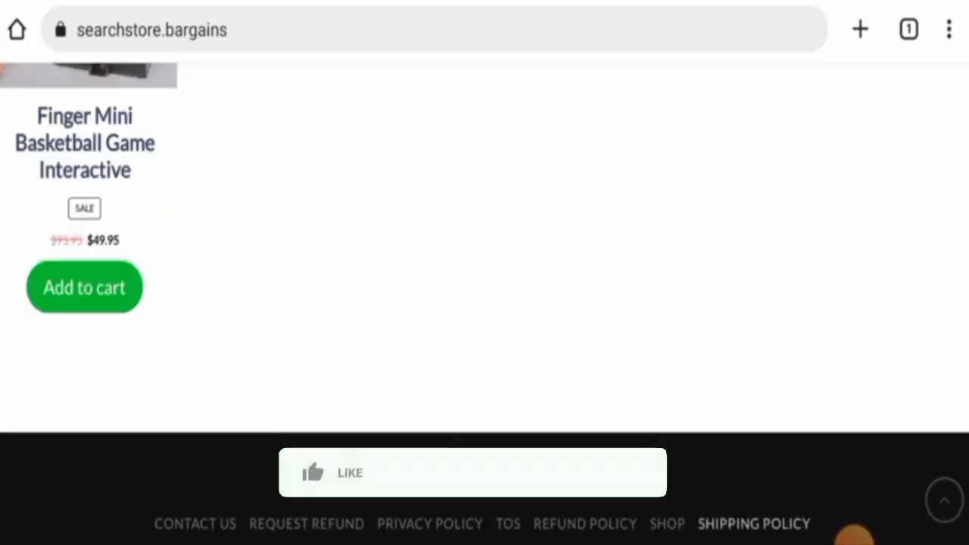
pyautogui.click(333, 473)
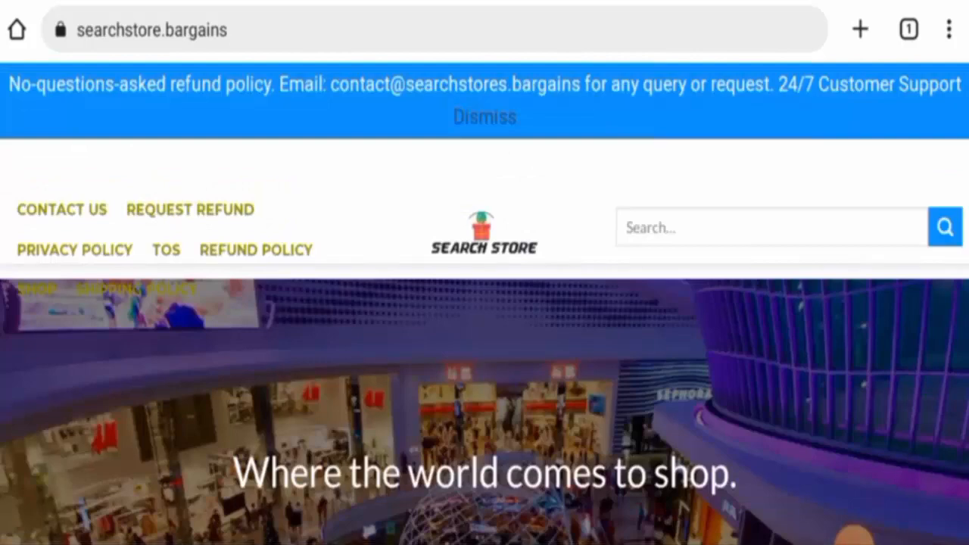
# Go to Contact Us from the footer and look over the message form down past its reCAPTCHA and SUBMIT button.
pyautogui.scroll(-3)
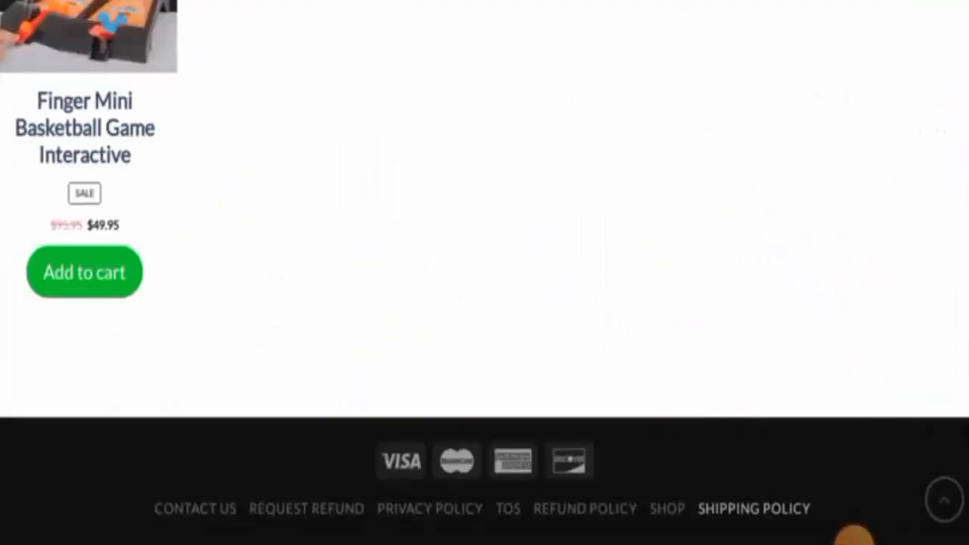
pyautogui.scroll(-3)
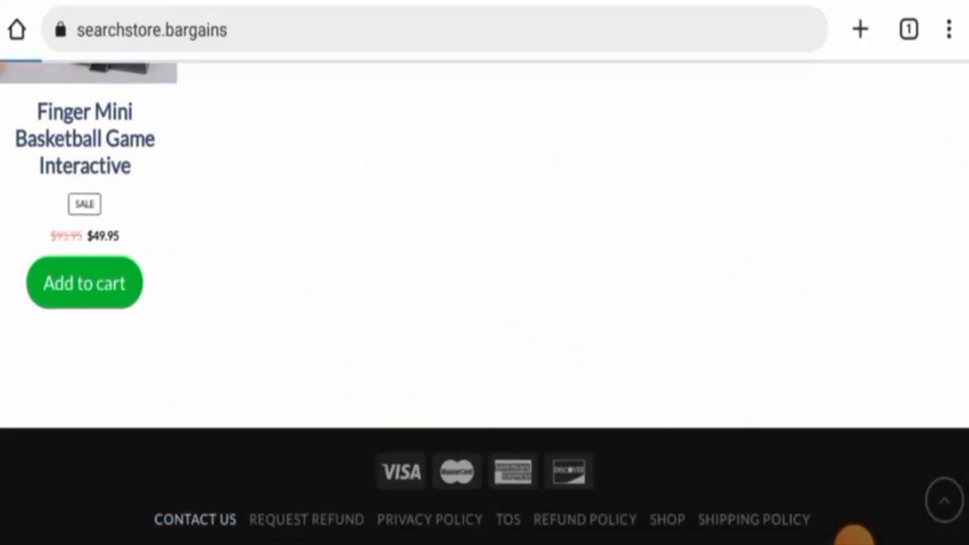
pyautogui.click(194, 519)
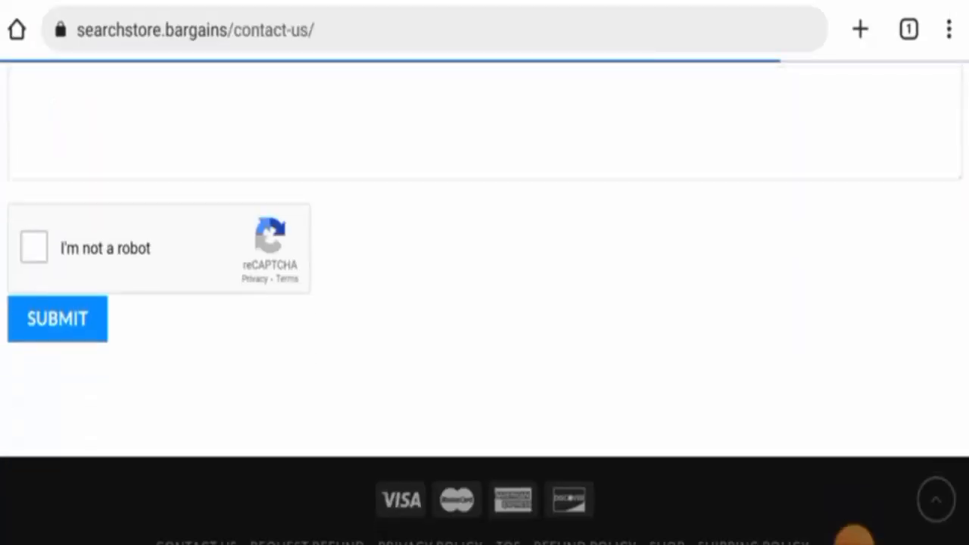
pyautogui.scroll(3)
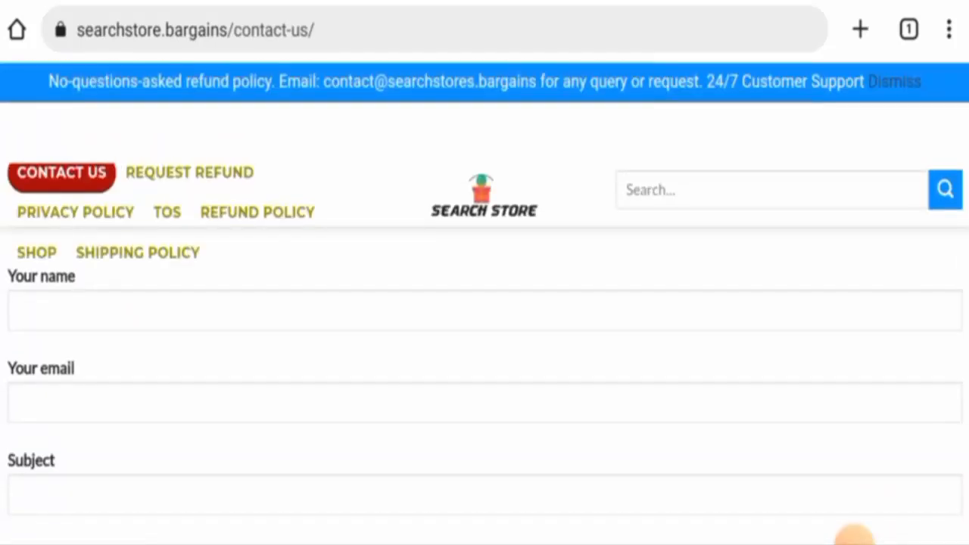
pyautogui.scroll(-3)
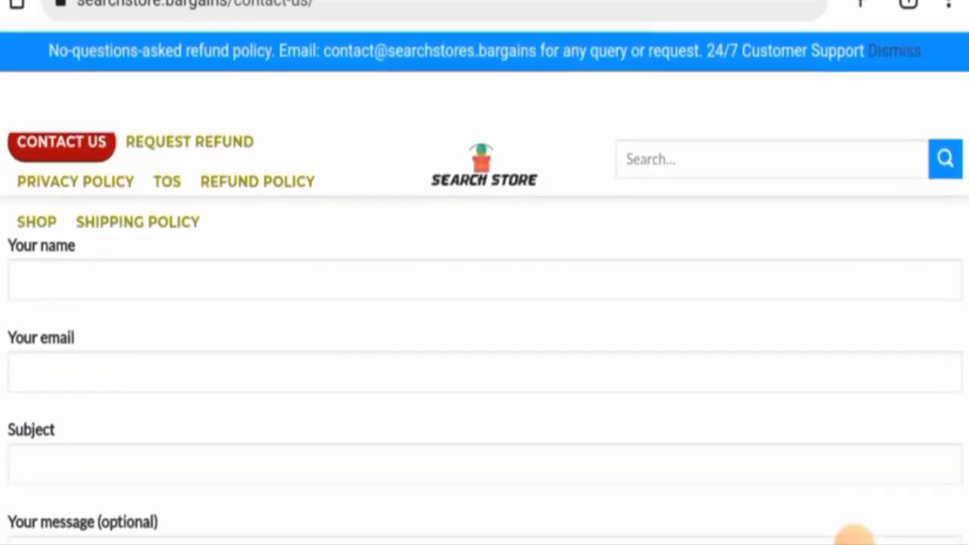
pyautogui.scroll(3)
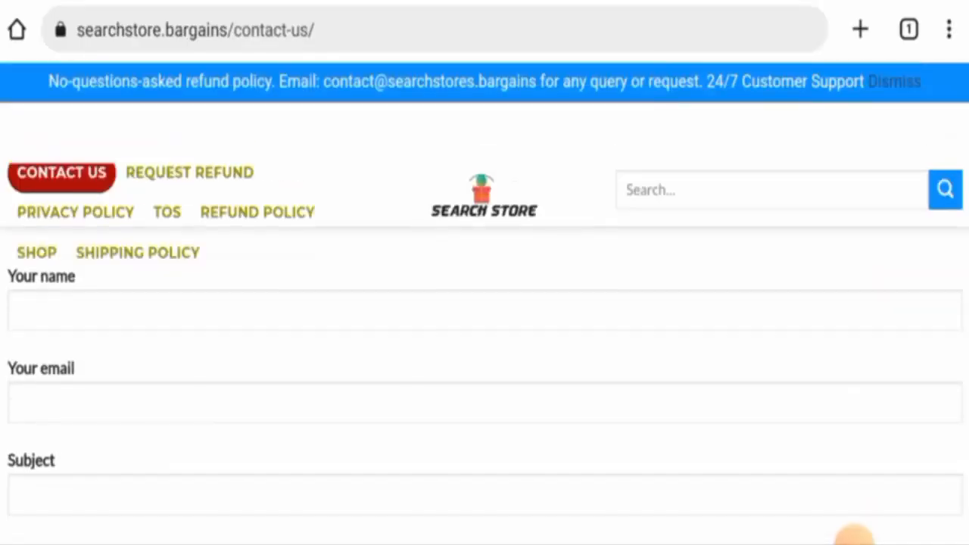
pyautogui.scroll(-3)
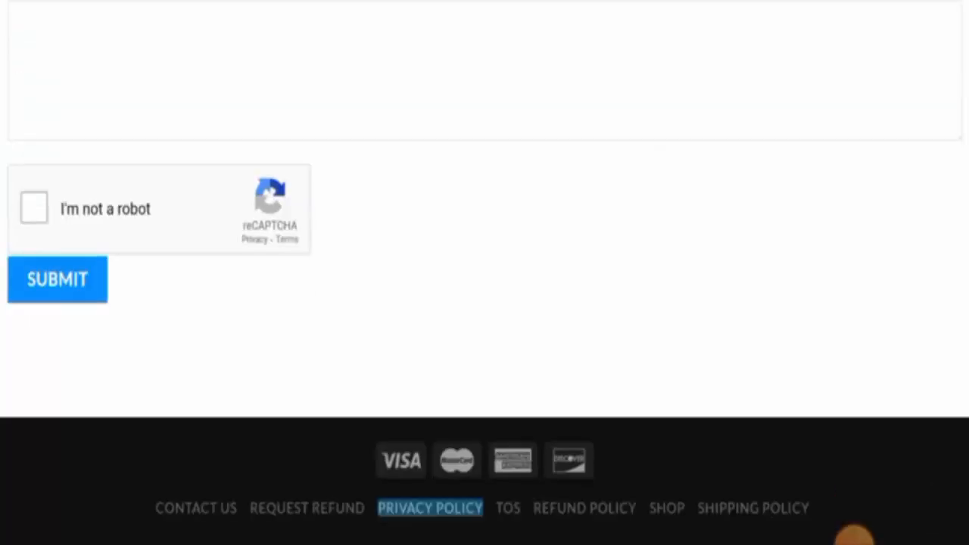
# Go to Privacy Policy from the footer and read the policy text through to its Changes section.
pyautogui.click(430, 507)
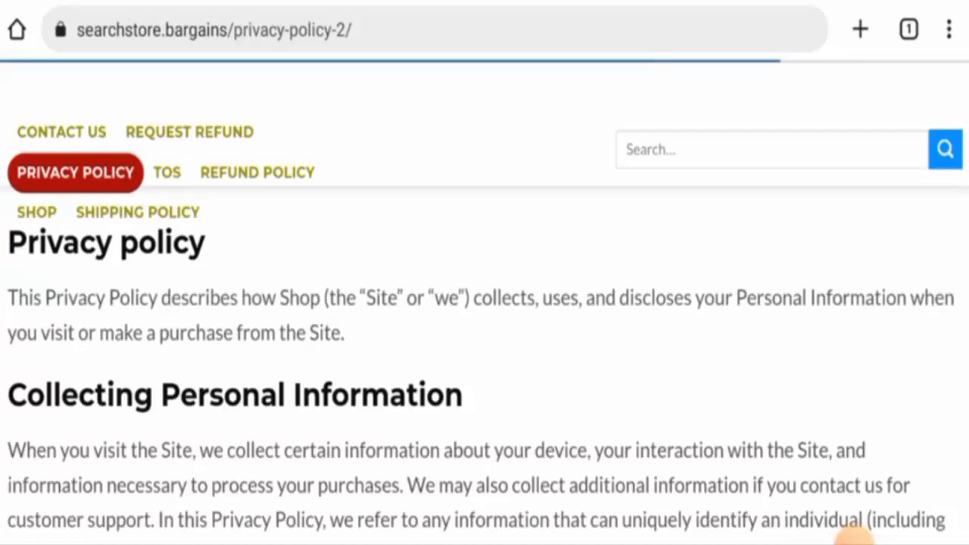
pyautogui.scroll(-3)
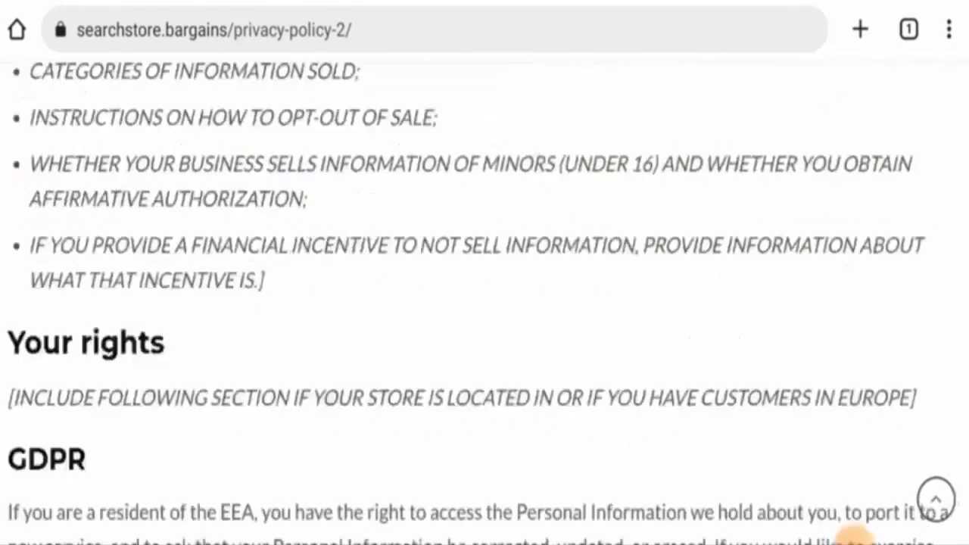
pyautogui.scroll(3)
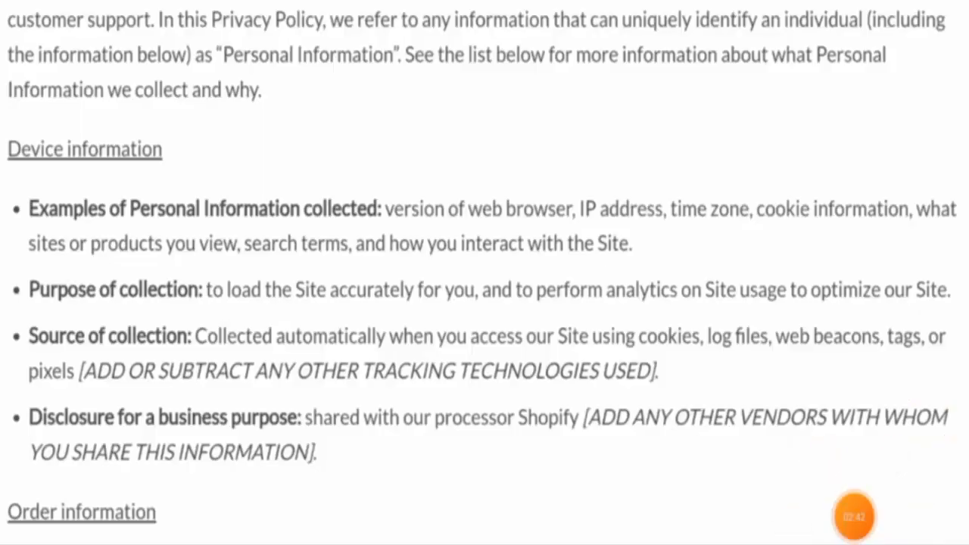
pyautogui.scroll(-3)
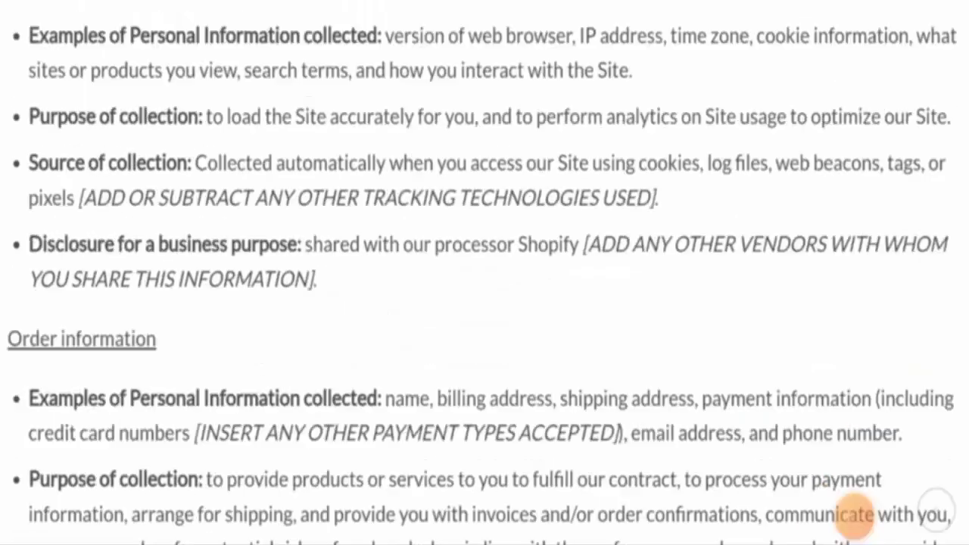
pyautogui.scroll(-3)
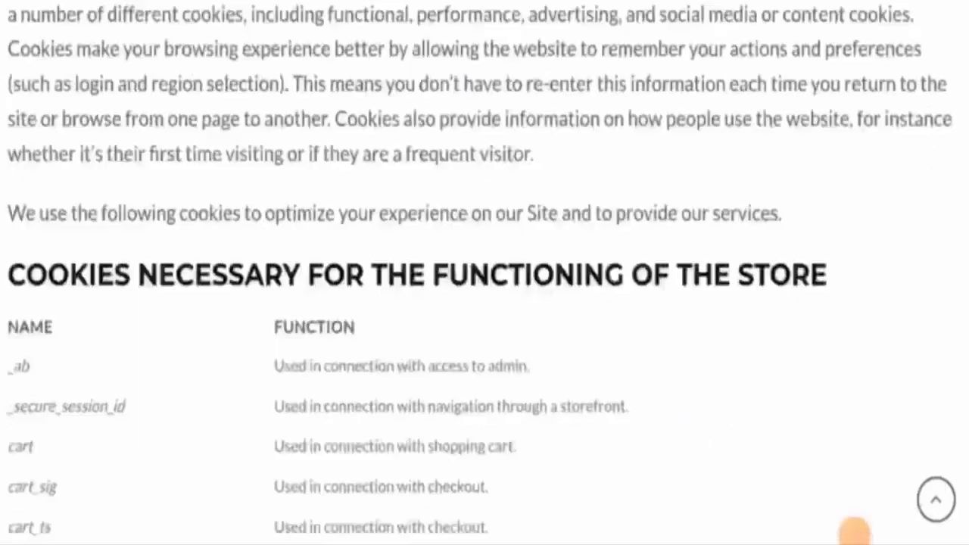
pyautogui.scroll(-3)
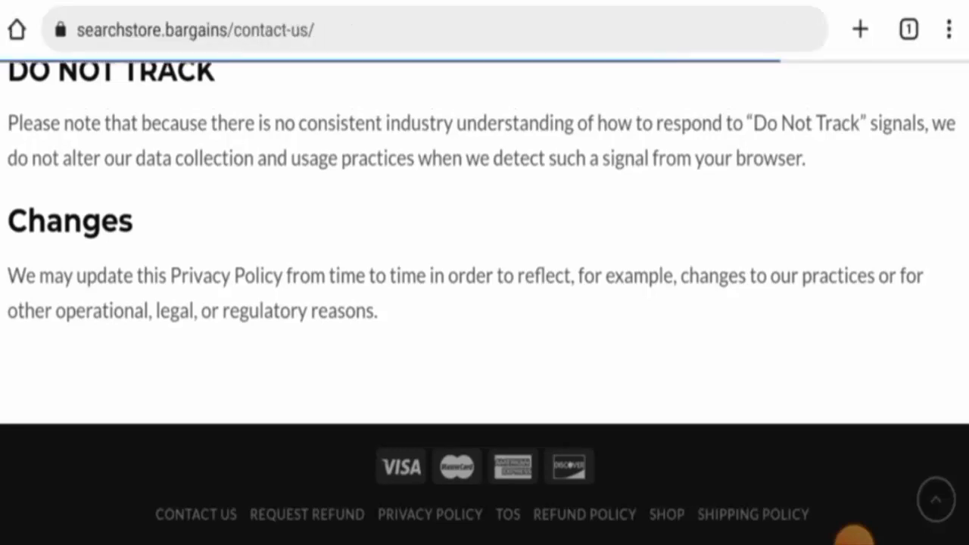
pyautogui.scroll(3)
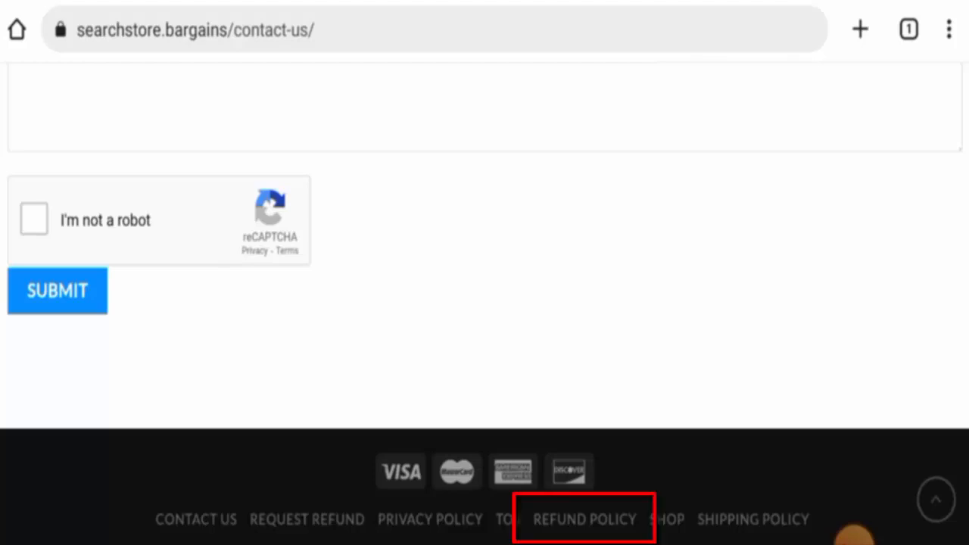
# Go to Refund Policy from the footer and read the 30-day return and damages conditions.
pyautogui.click(584, 519)
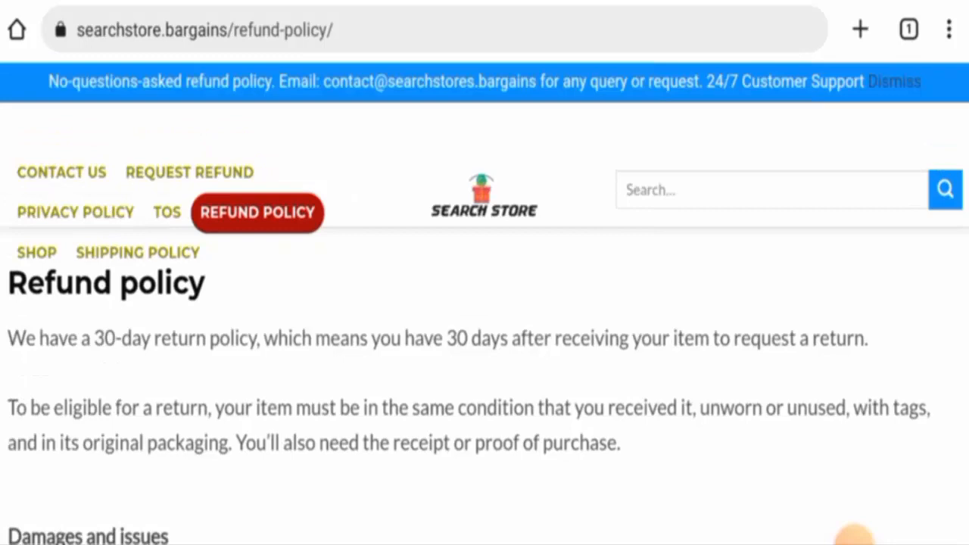
pyautogui.scroll(-3)
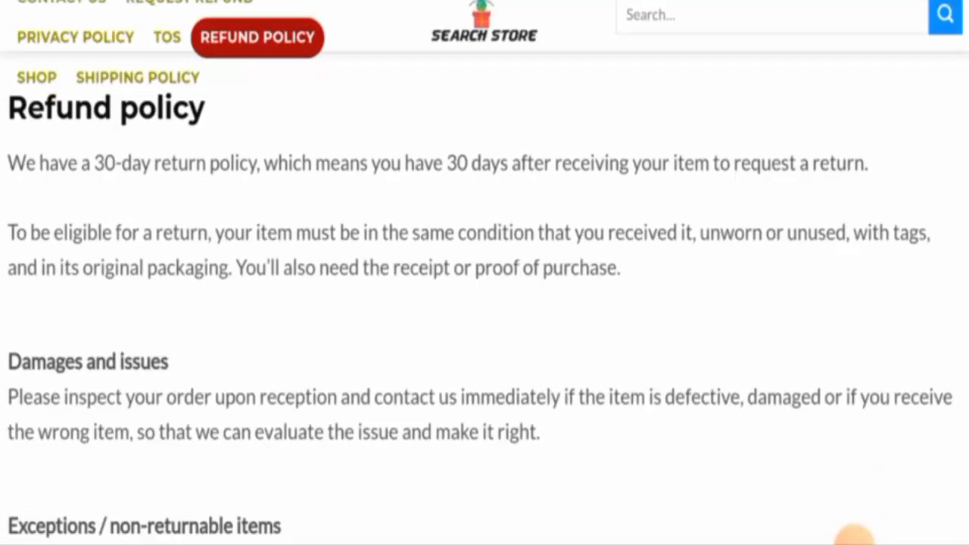
pyautogui.scroll(-3)
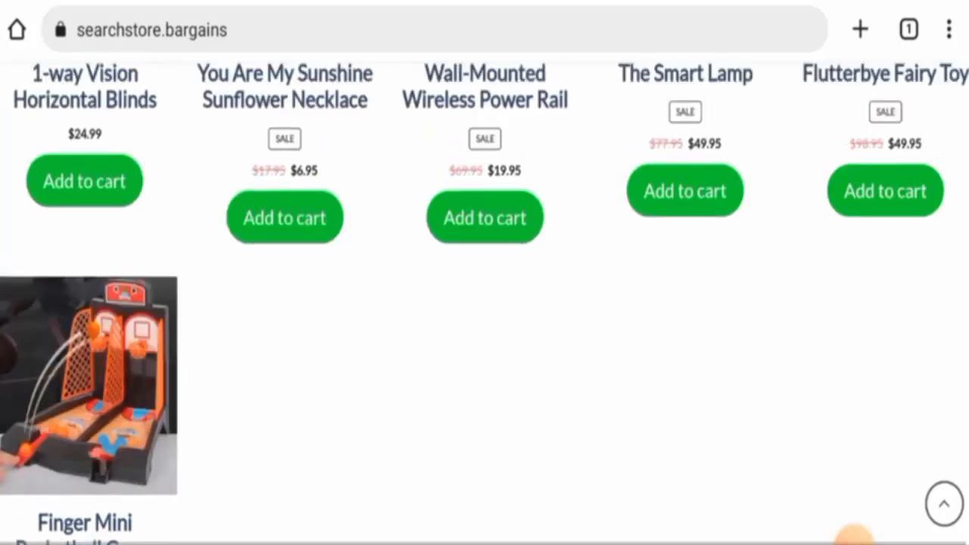
pyautogui.scroll(3)
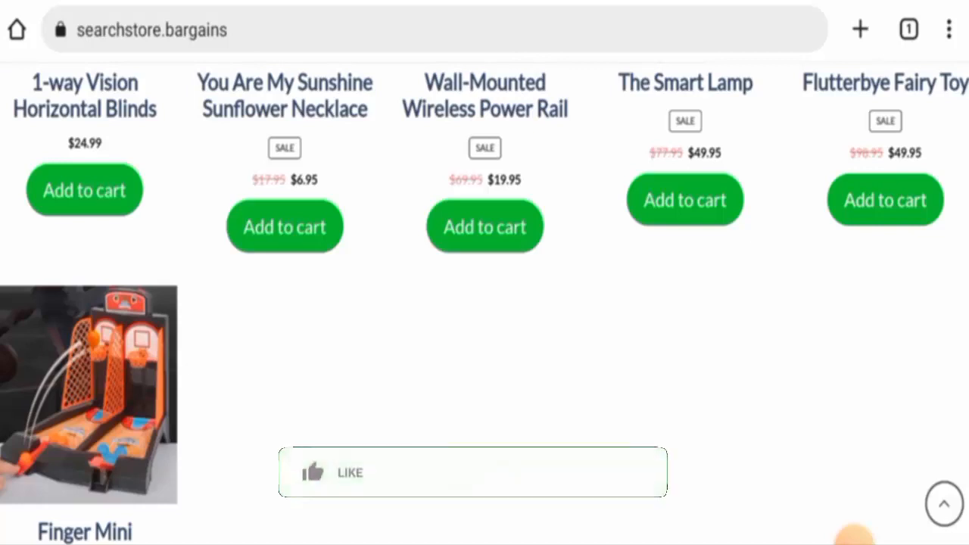
pyautogui.click(333, 472)
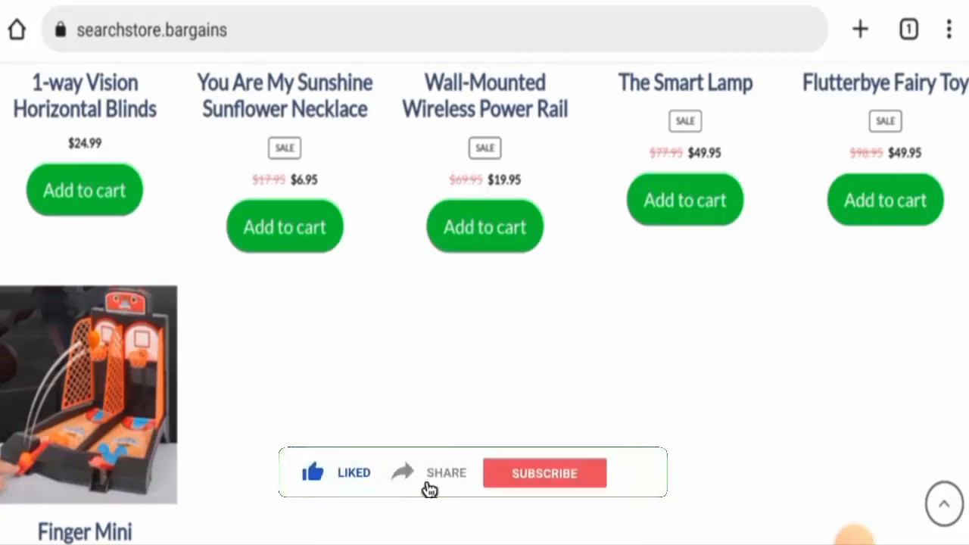
pyautogui.click(545, 472)
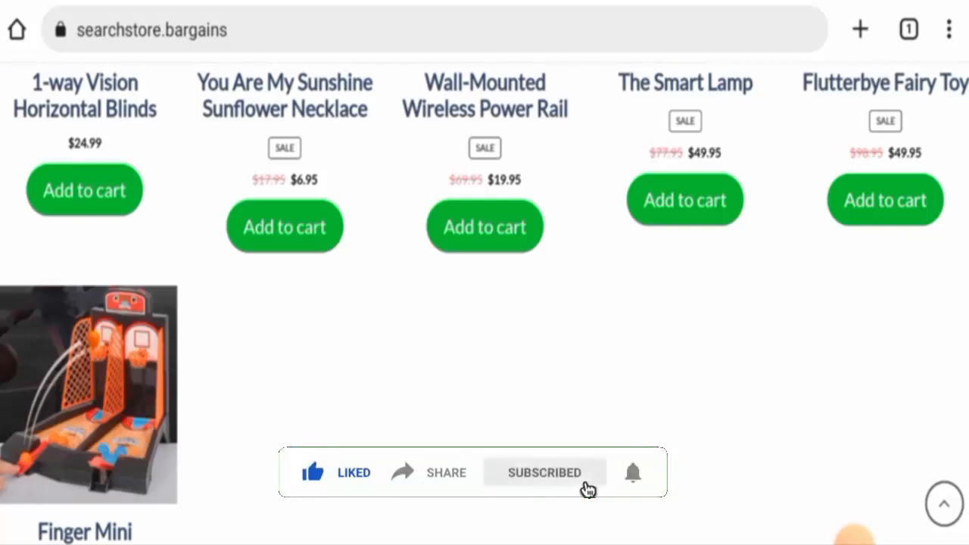